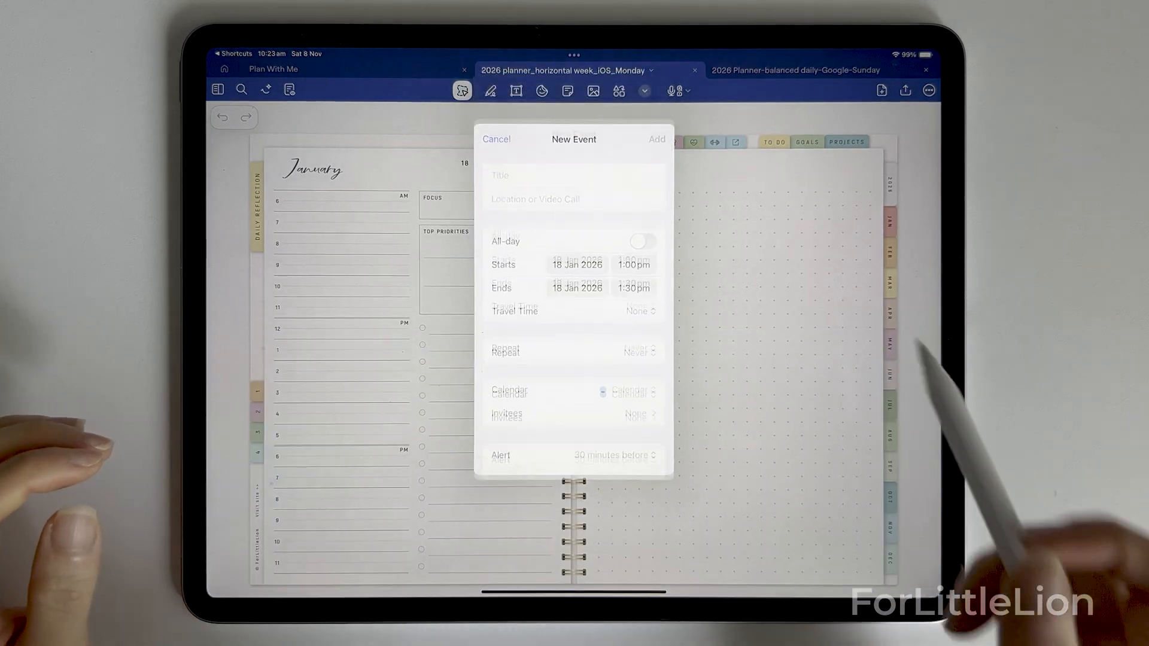
Cancel the New Event popover in the Goodnotes planner
left_click(495, 140)
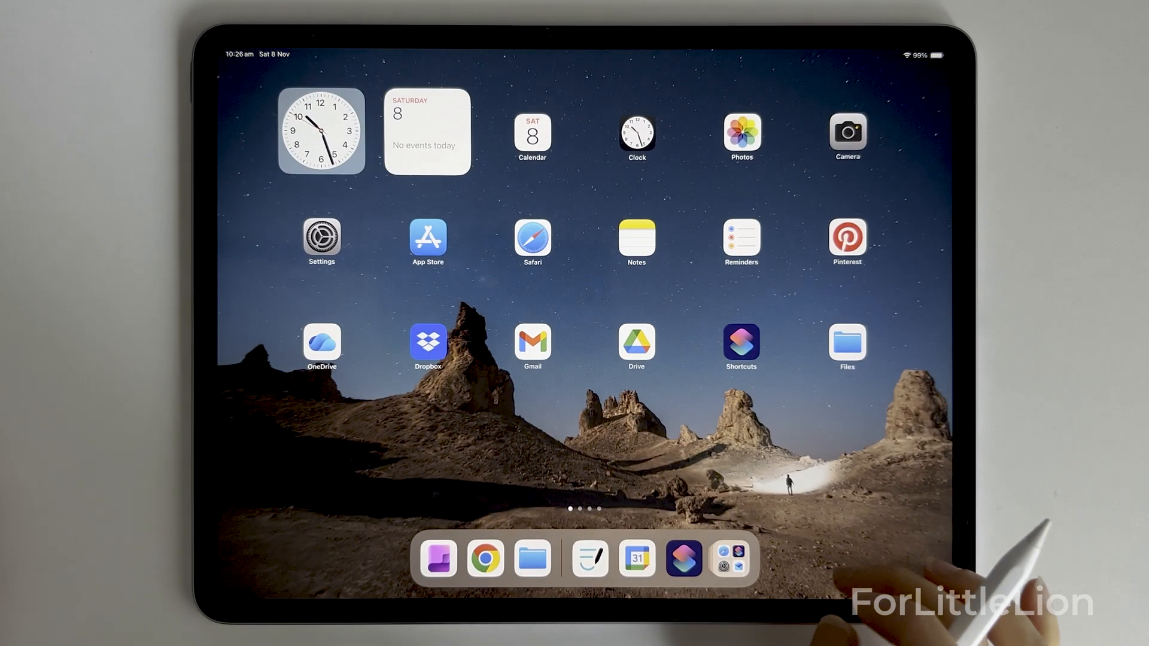
Swipe to the Home Screen page with Goodnotes, Notability, Notion and Outlook
scroll("left", 3)
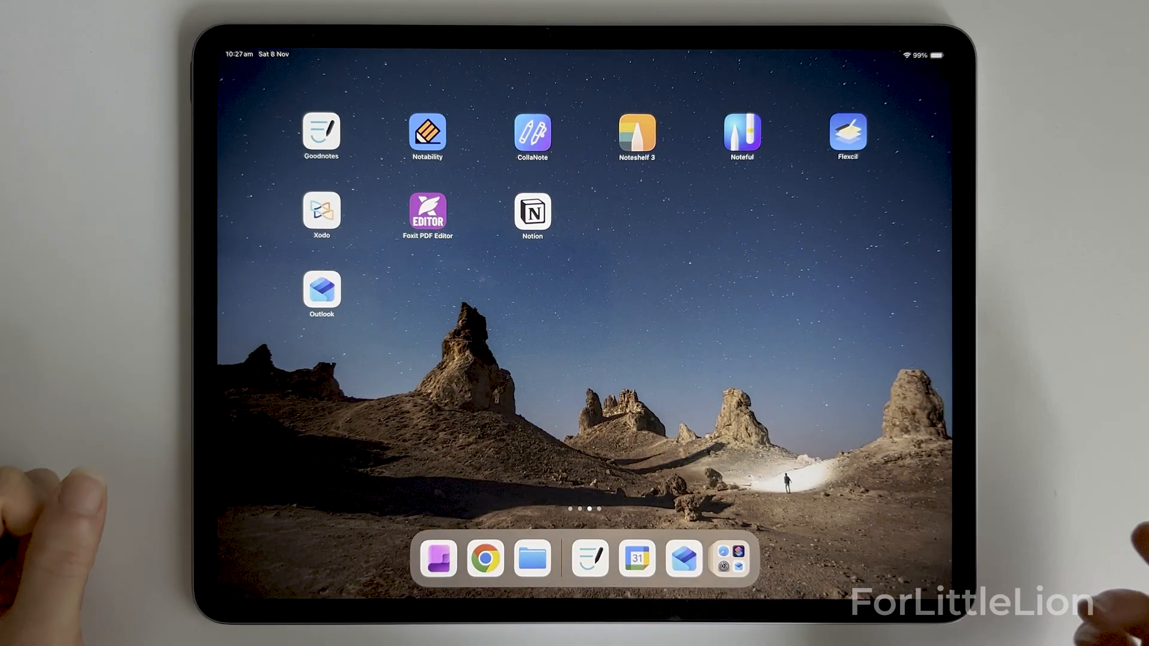
View the Tuesday 6 January daily planner in Goodnotes, then return to the first Home Screen page
left_click(588, 559)
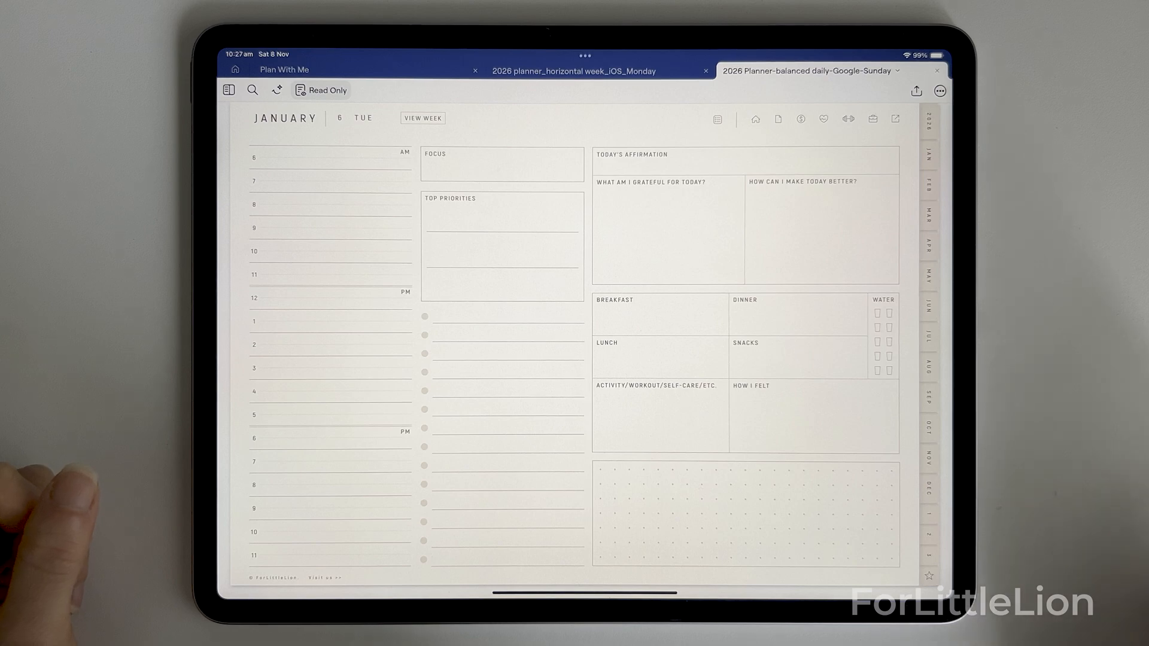
left_click(574, 71)
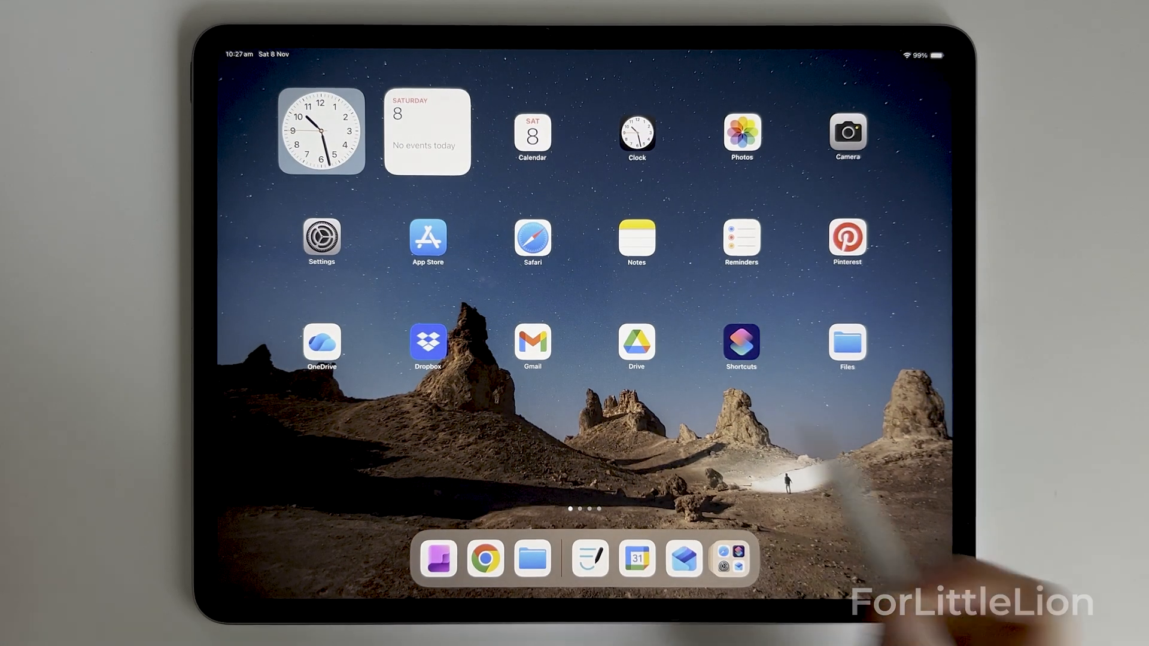
Search Settings for 'Calendar' and open the Calendar Accounts page listing iCloud and Gmail
left_click(321, 235)
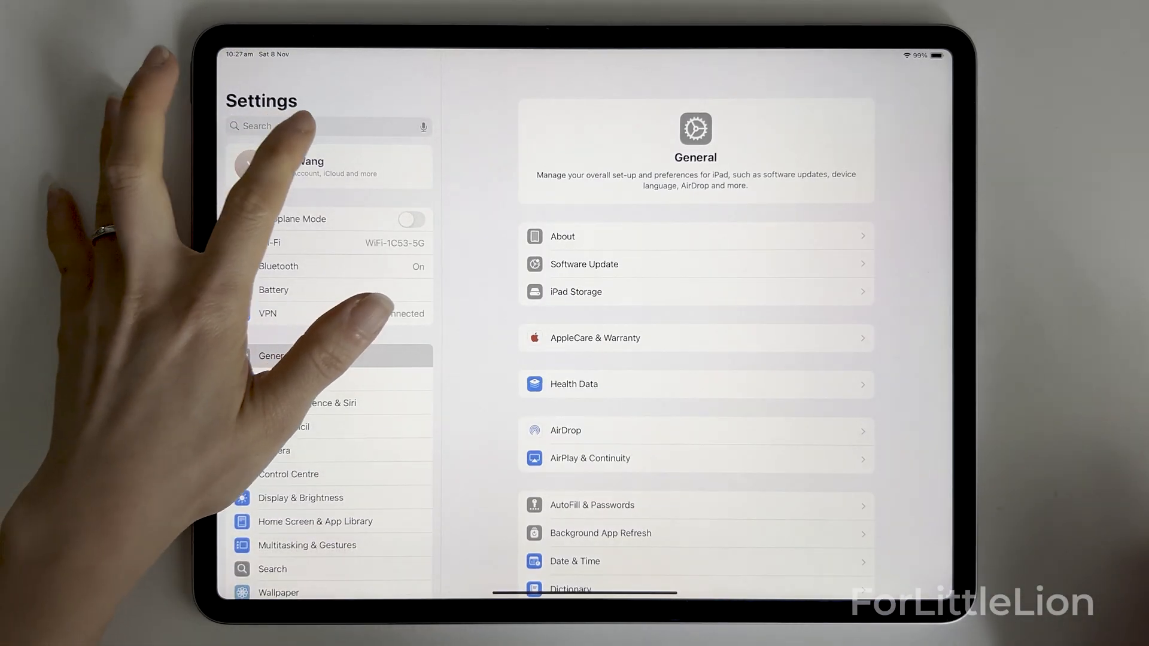
type("c")
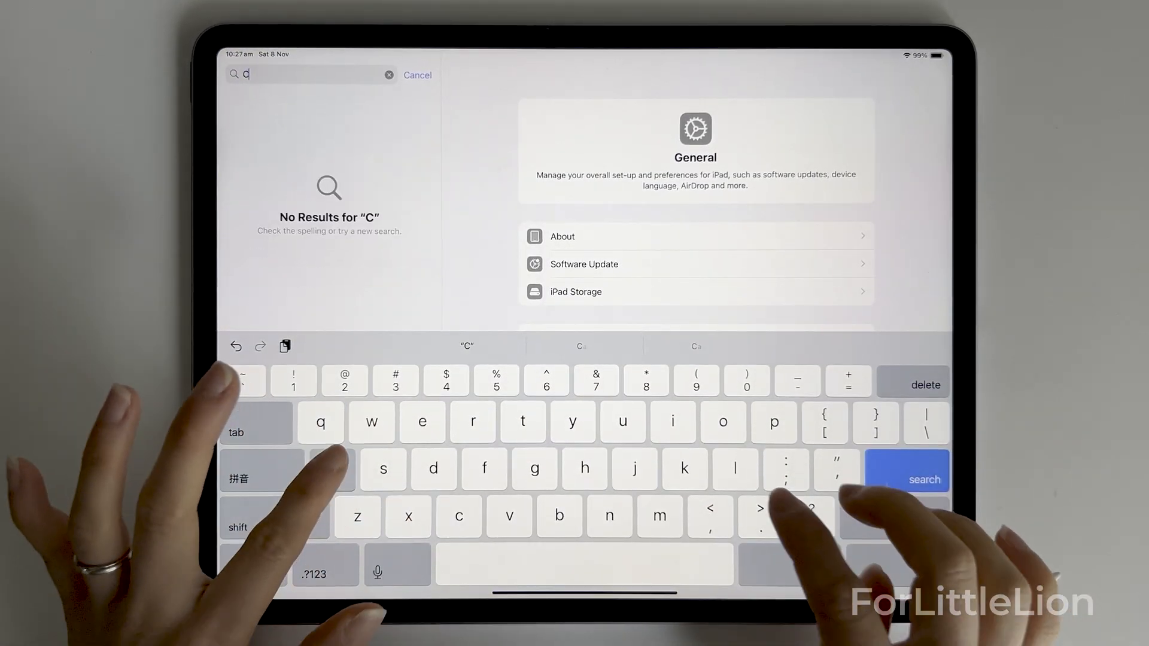
type("alendar")
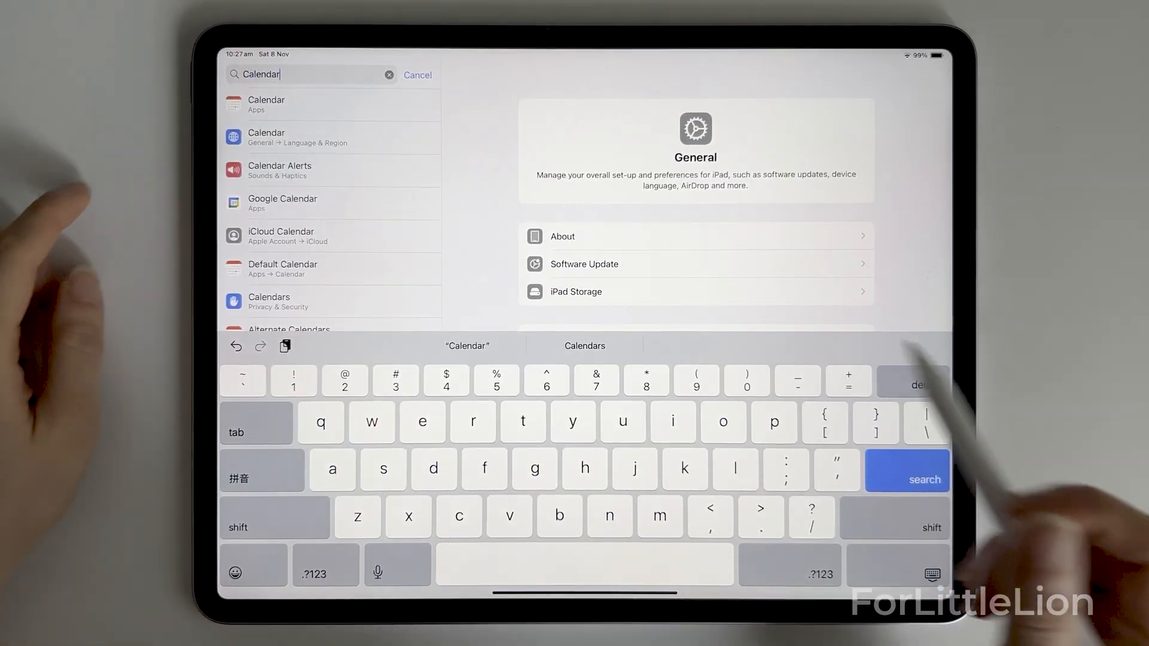
left_click(266, 104)
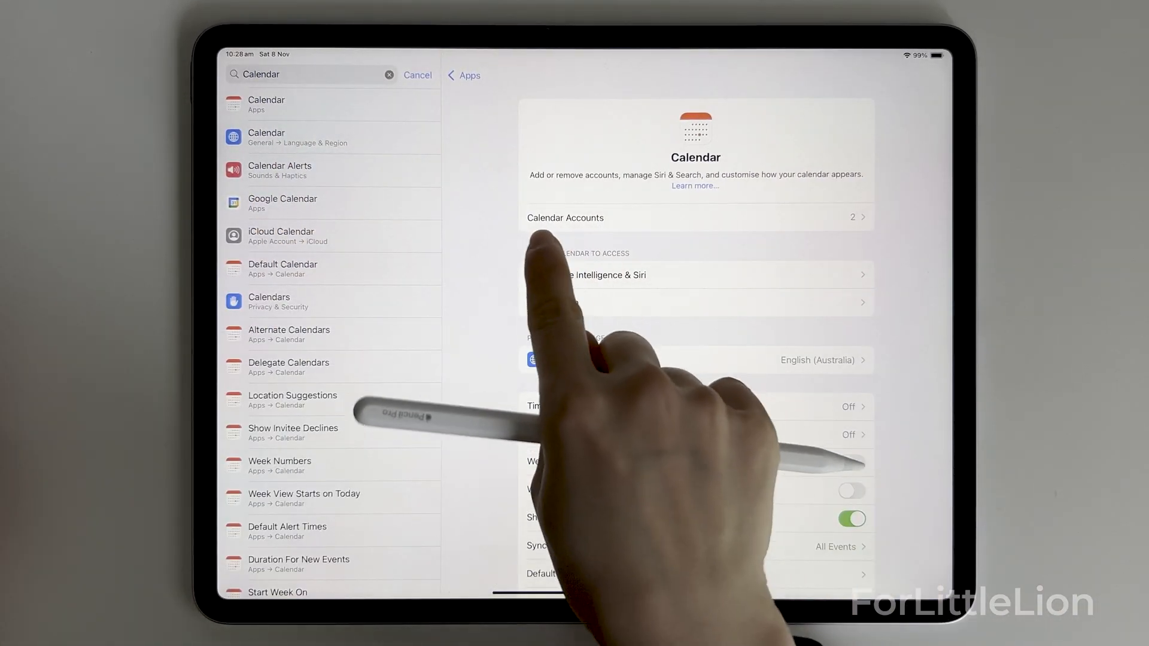
left_click(695, 218)
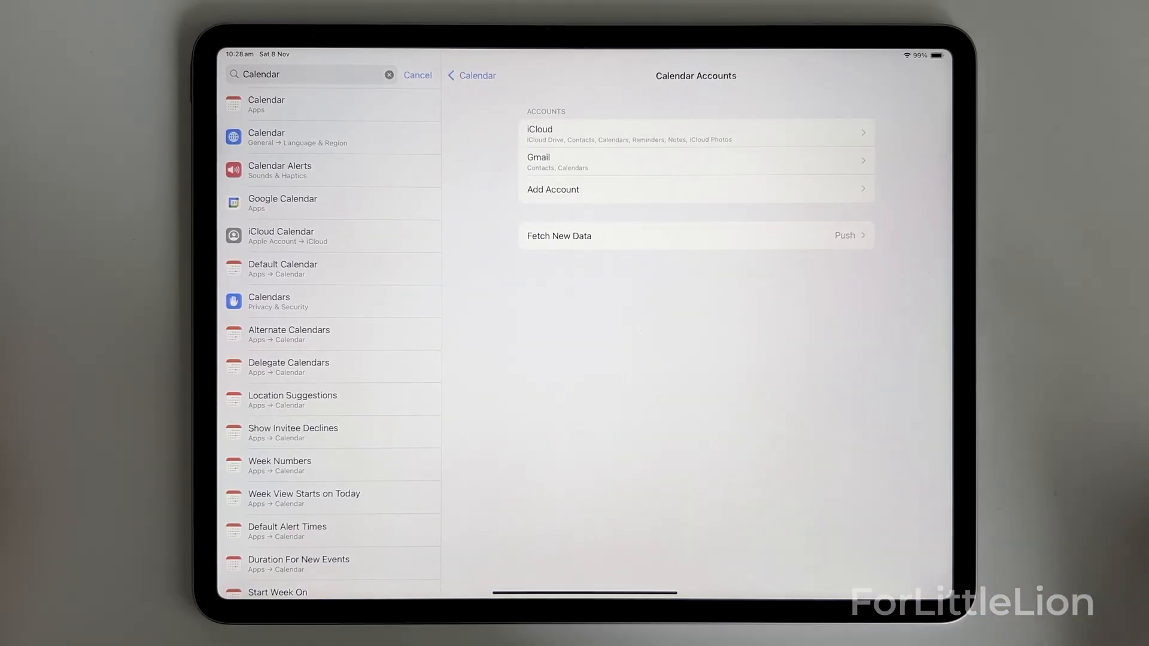
mouse_move(612, 135)
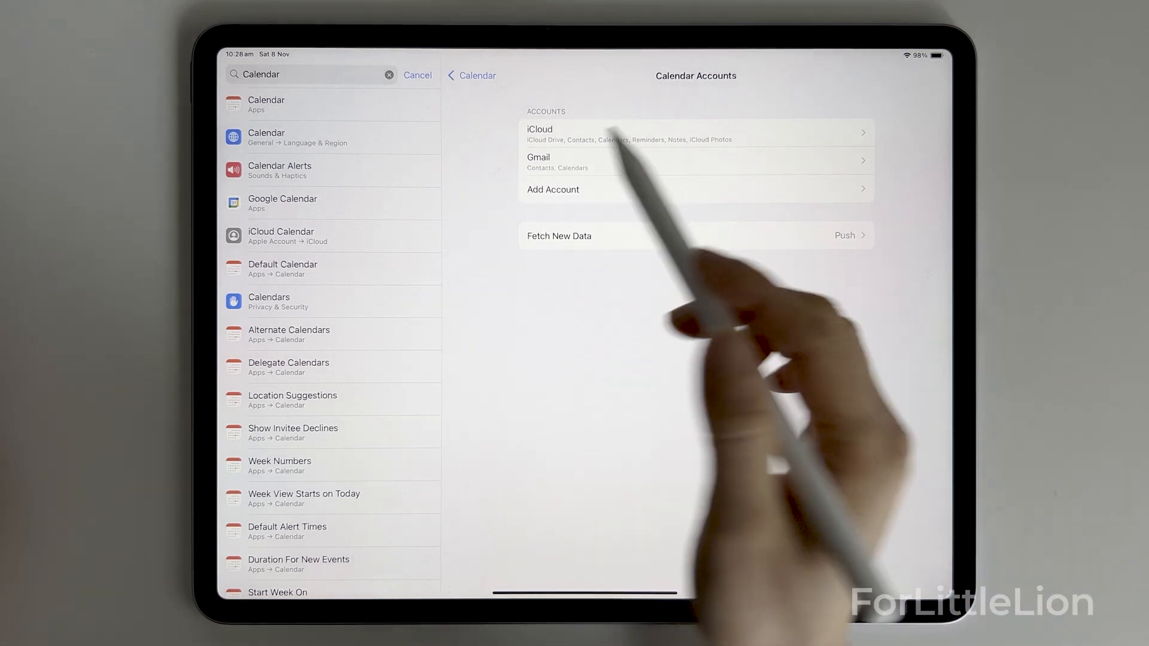
mouse_move(557, 205)
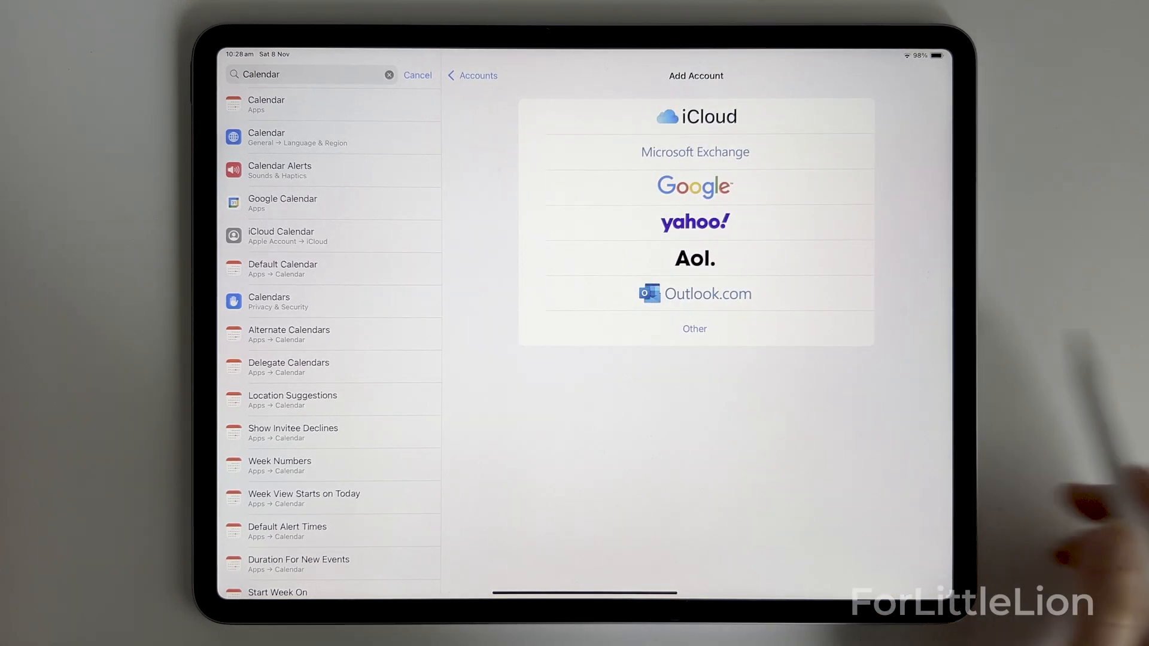
Sign in to an Outlook.com Microsoft account and save it with all toggles on
left_click(706, 293)
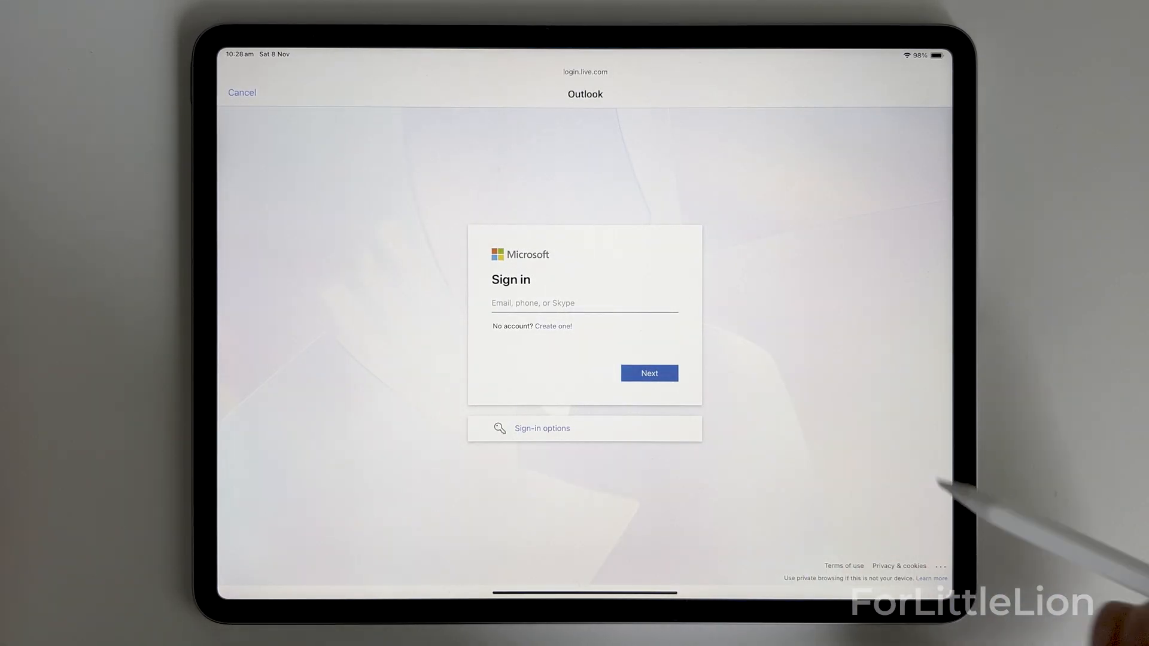
left_click(584, 302)
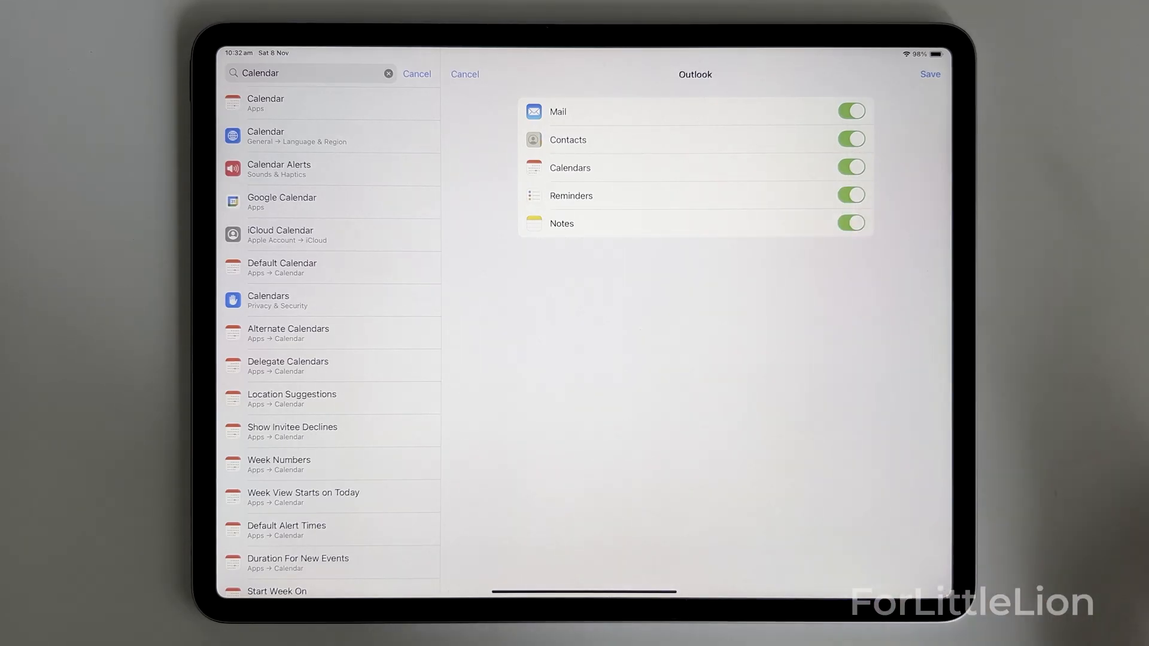
left_click(927, 75)
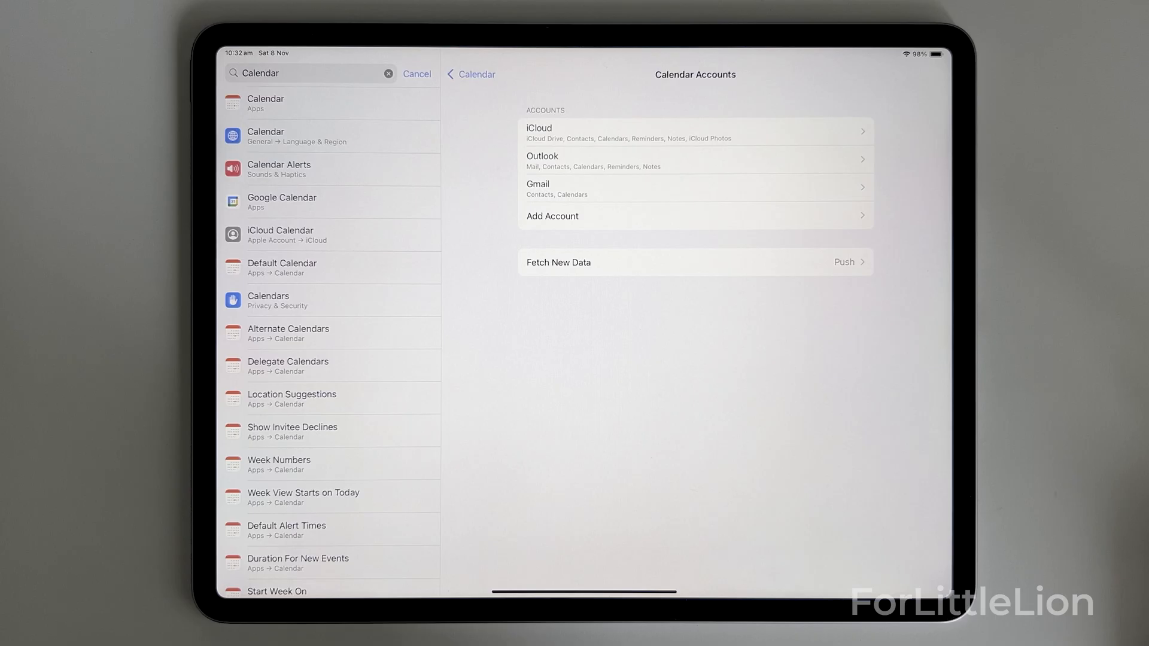
left_click(694, 159)
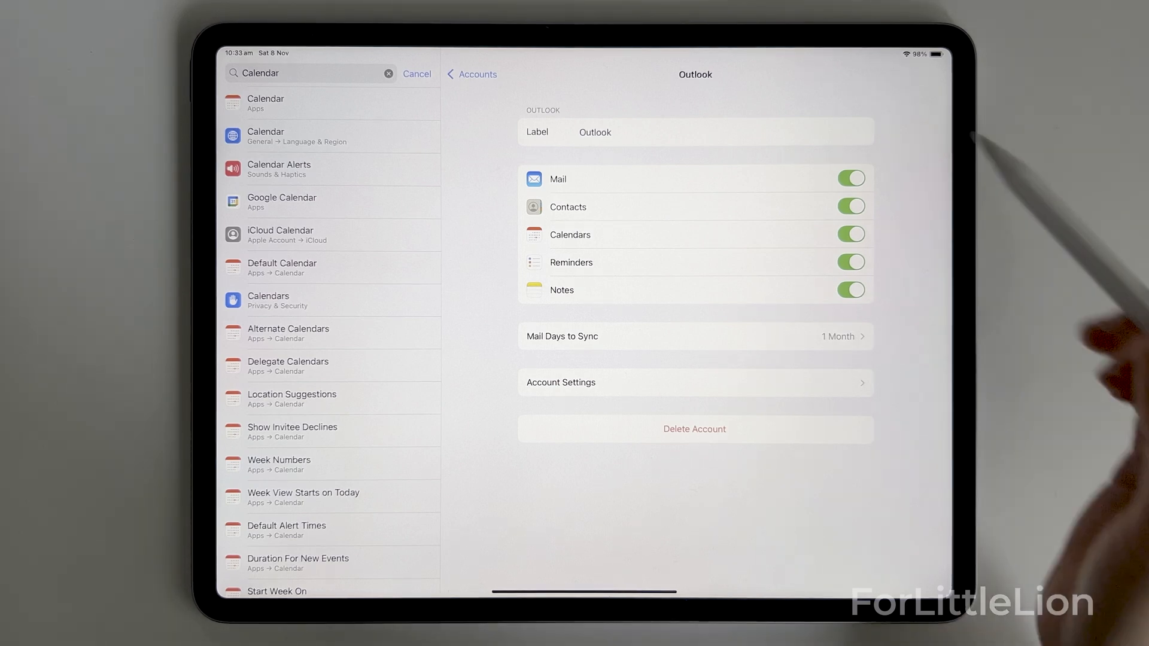
left_click(471, 75)
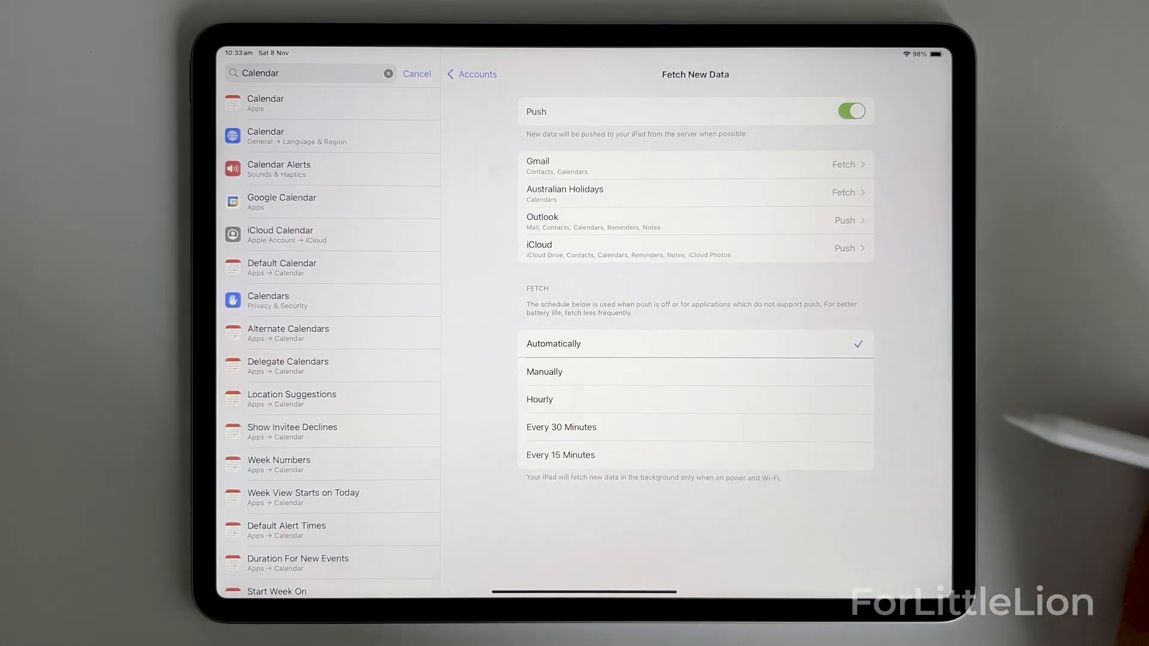
left_click(471, 74)
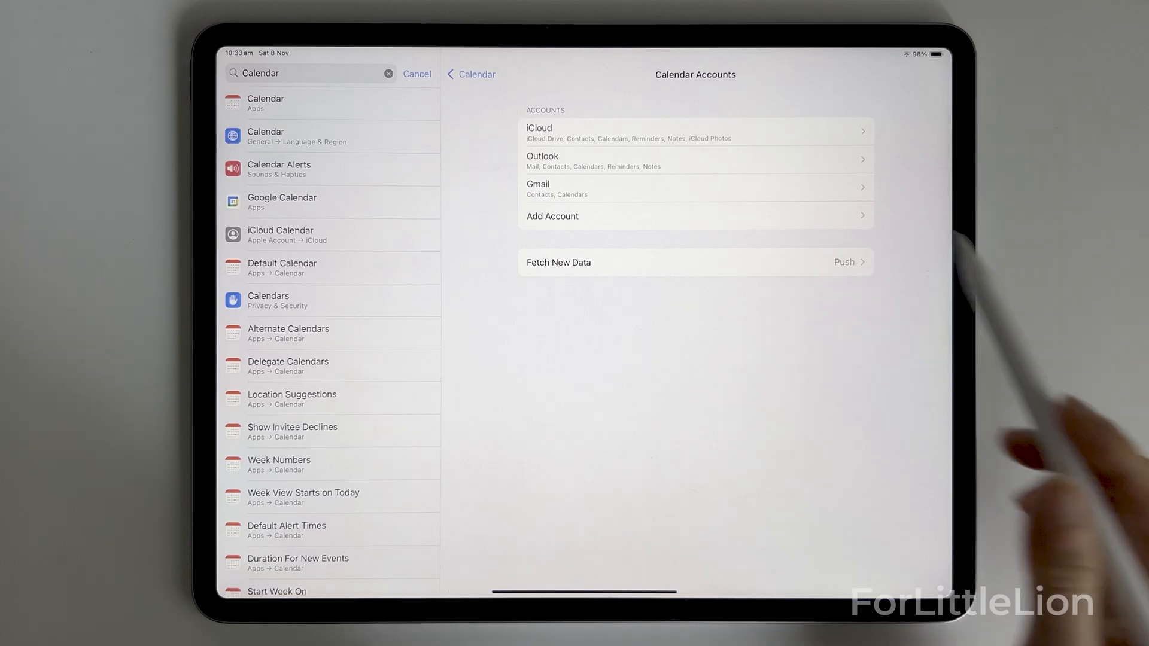
Return to Calendar settings, review its options, and search for 'Default calendar'
left_click(471, 74)
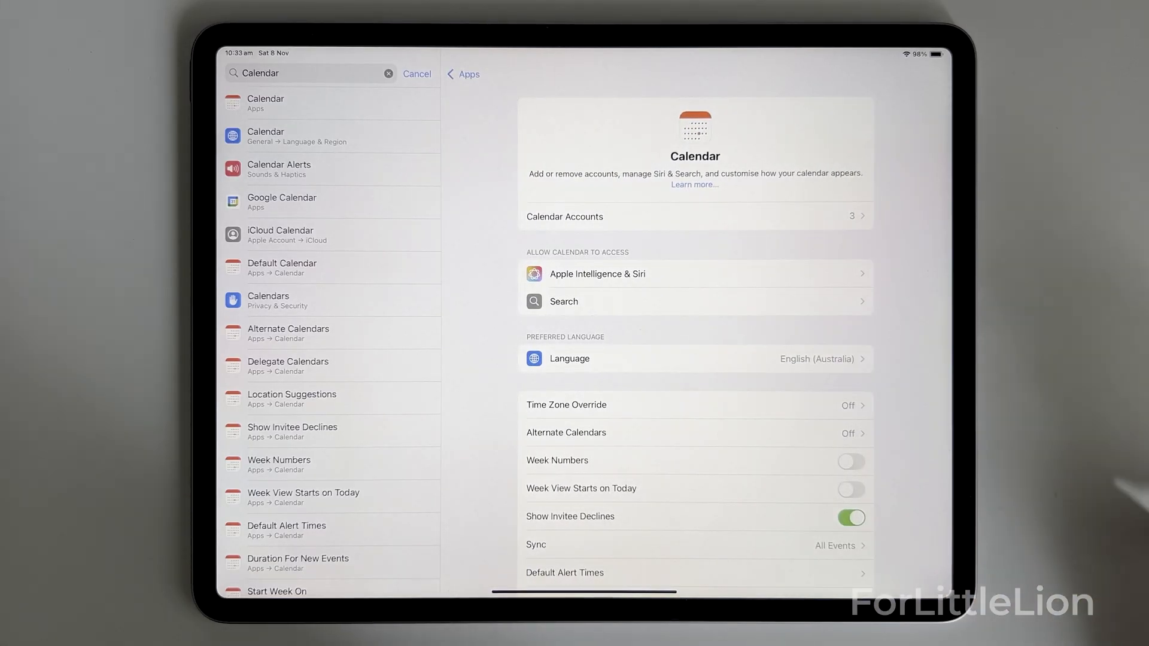
scroll("down", 3)
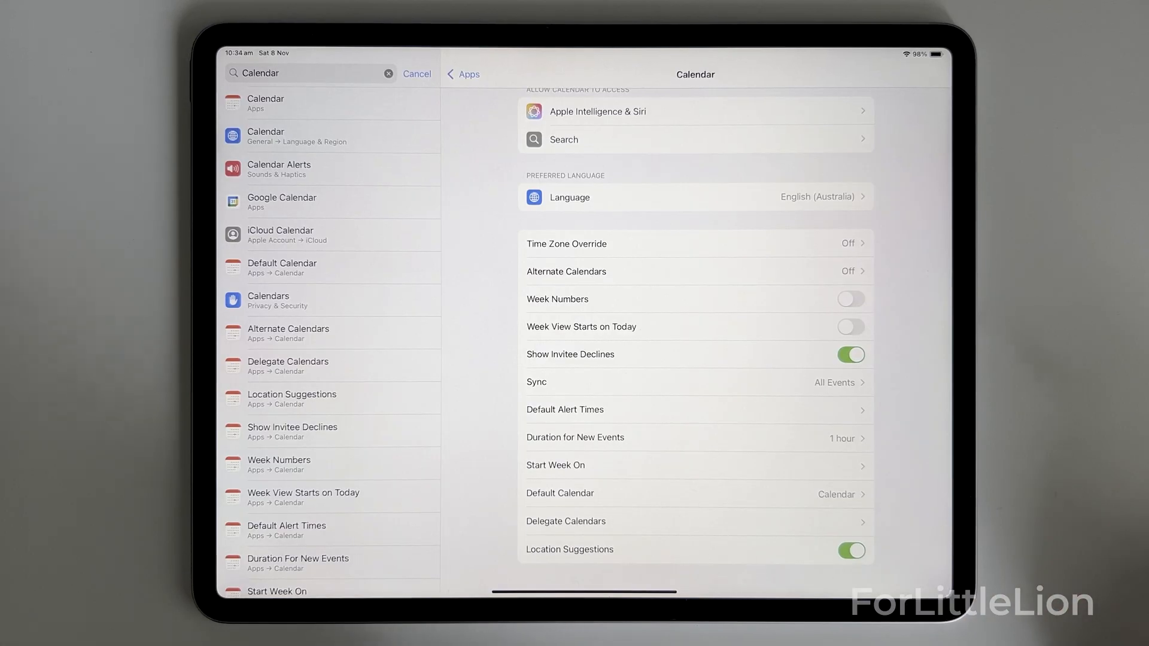
left_click(293, 73)
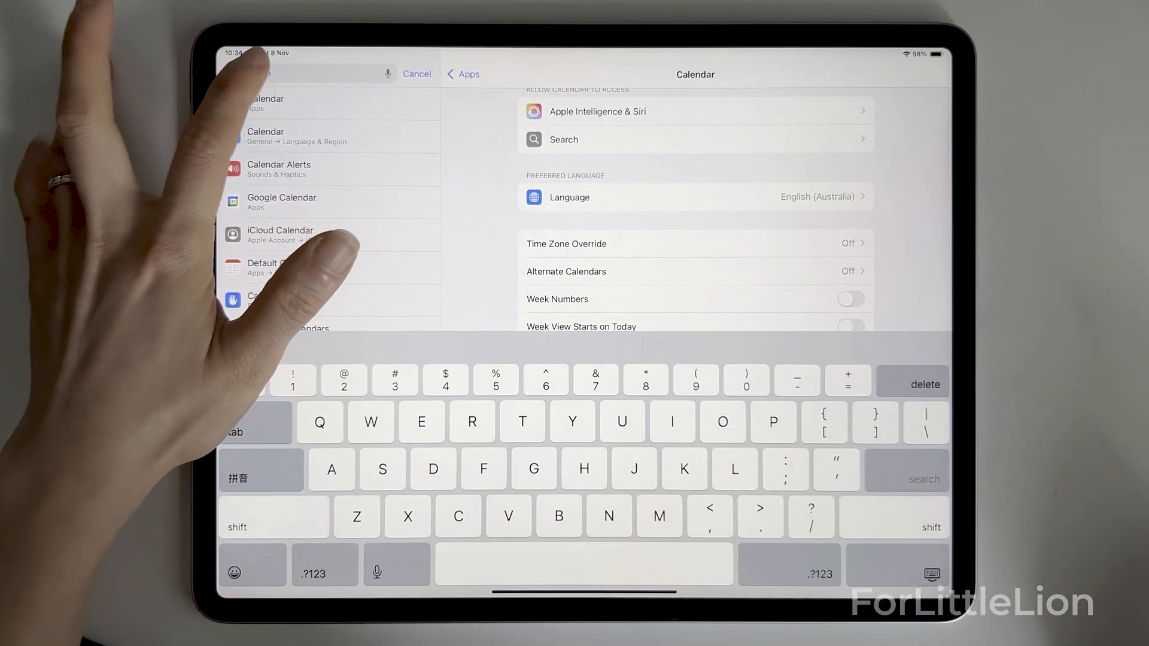
type("Default calend")
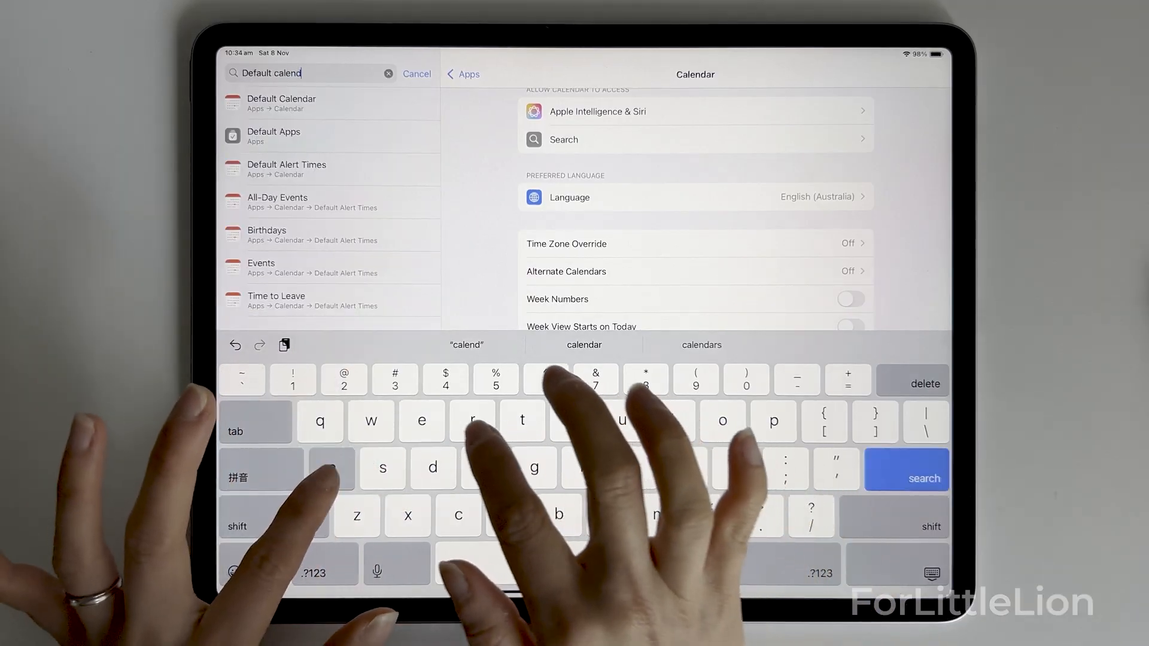
type("ar")
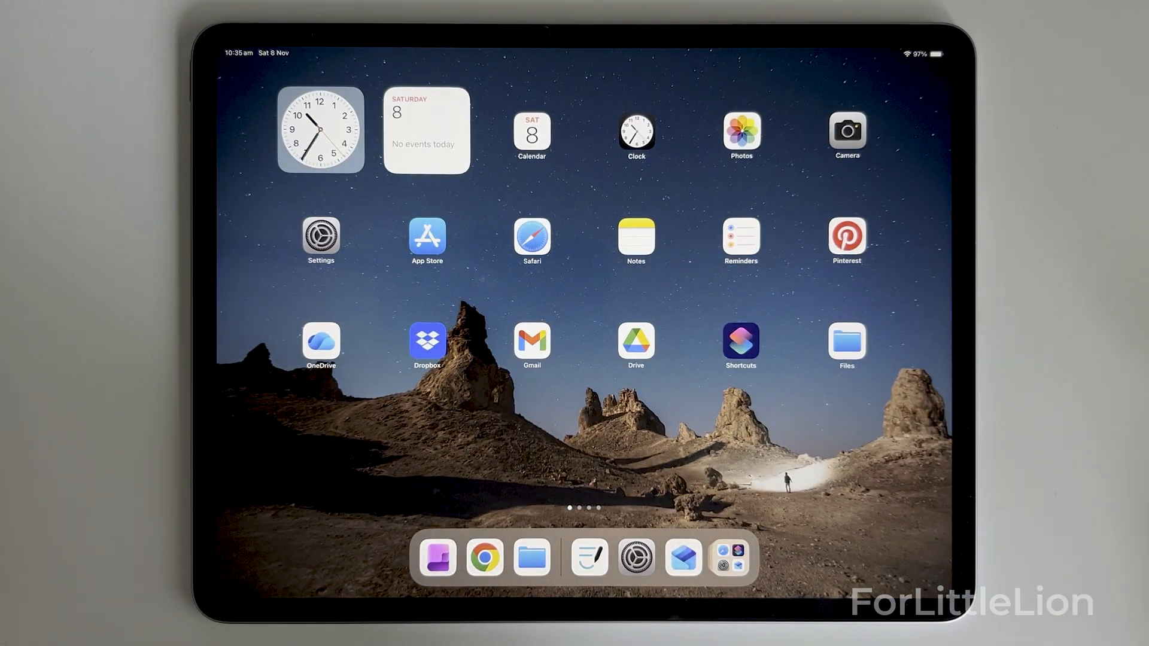
Reopen Goodnotes to the planner for a new event
left_click(588, 557)
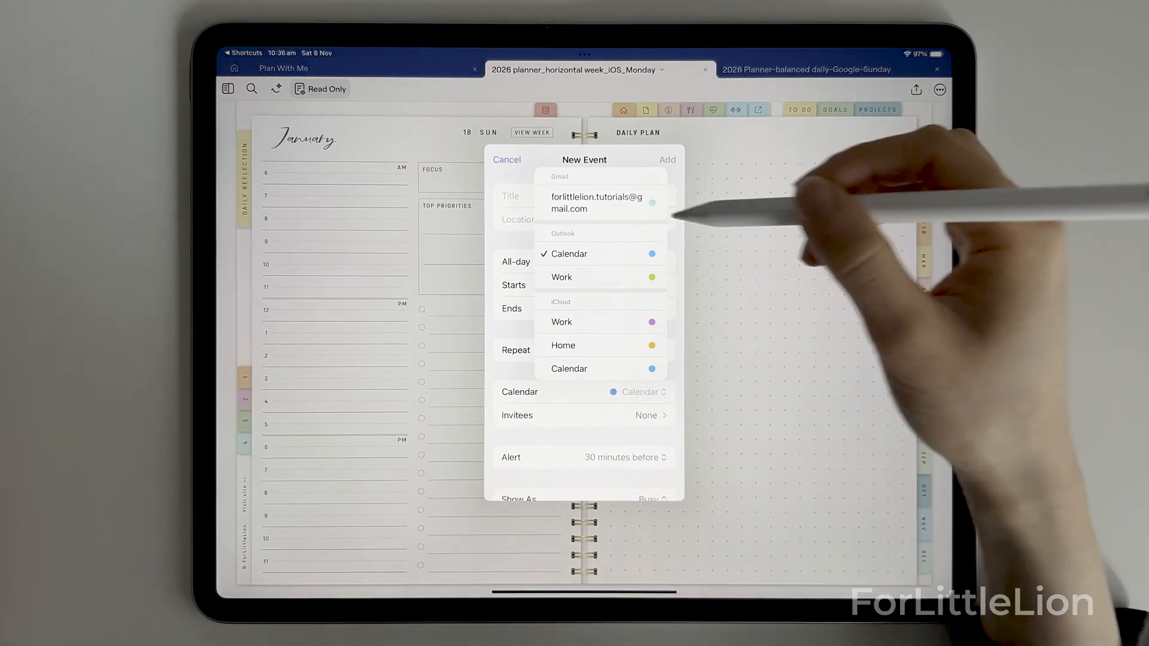
Set the event calendar to Gmail, switch it back to Calendar, and type 'Meeting'
left_click(595, 202)
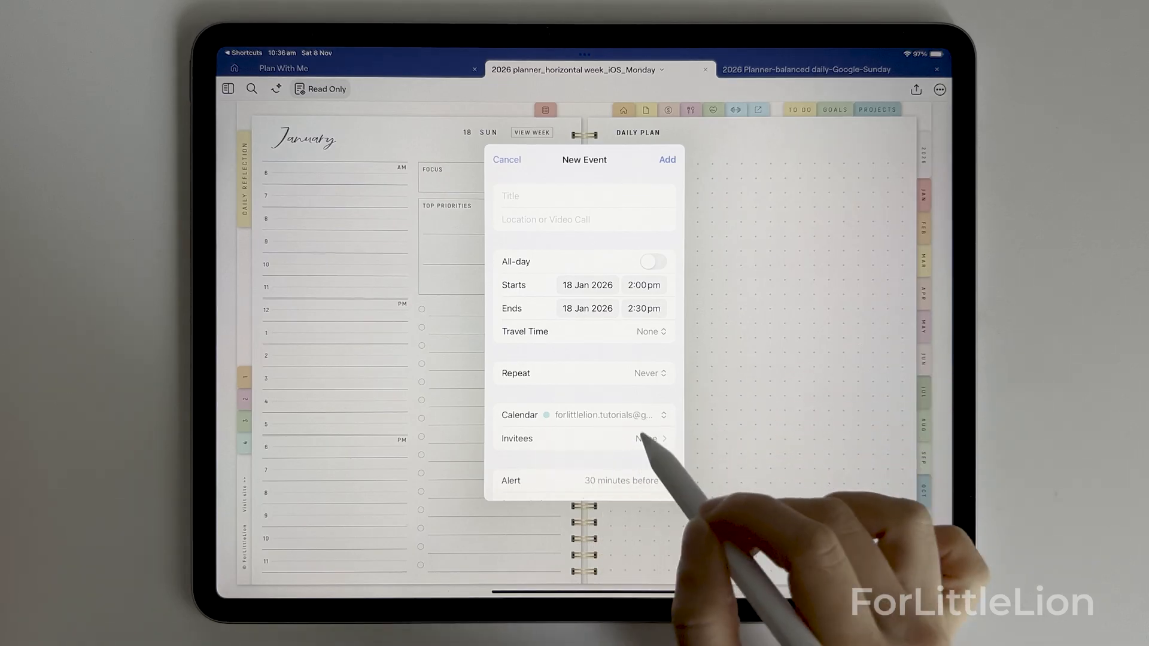
left_click(594, 414)
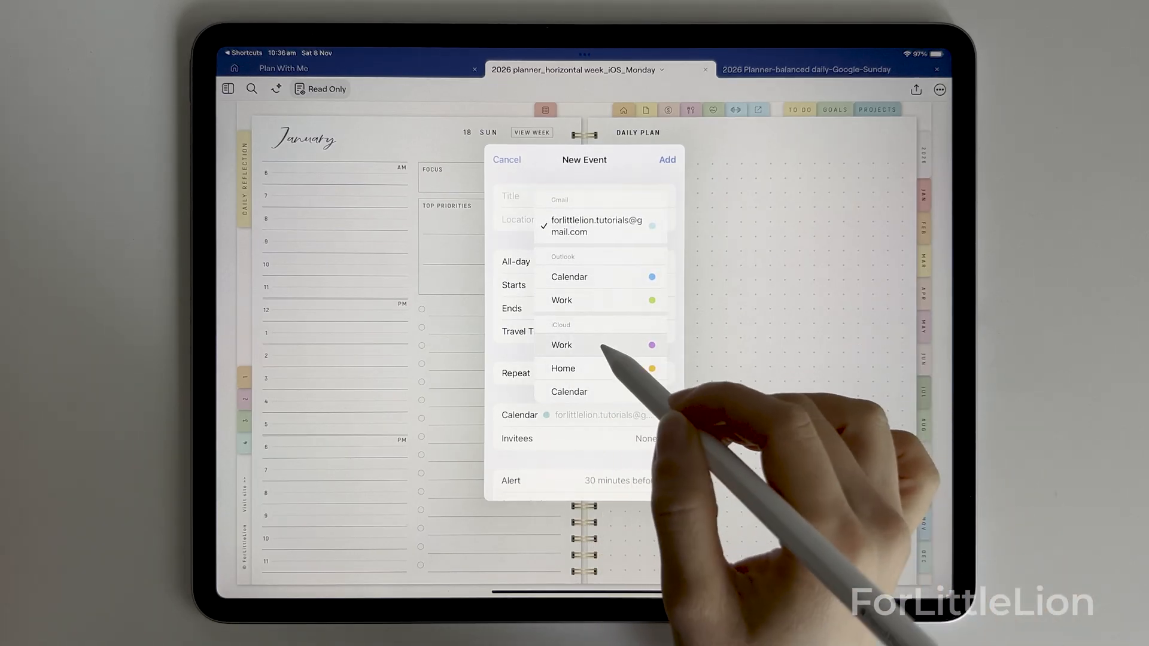
left_click(561, 345)
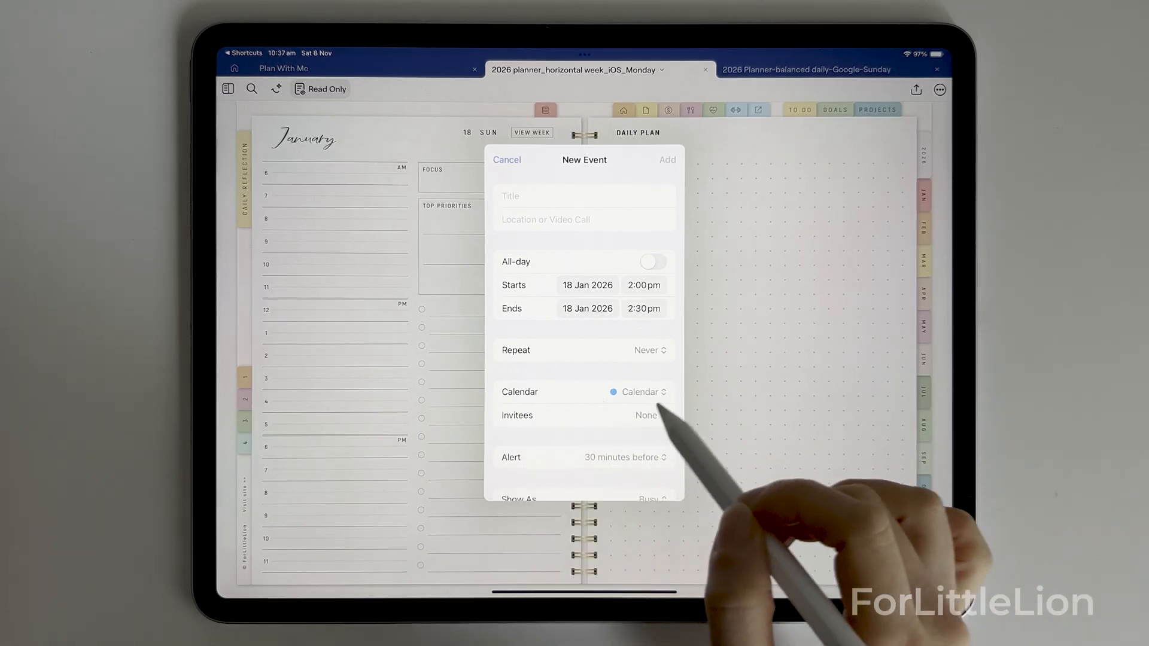
type("Meeting")
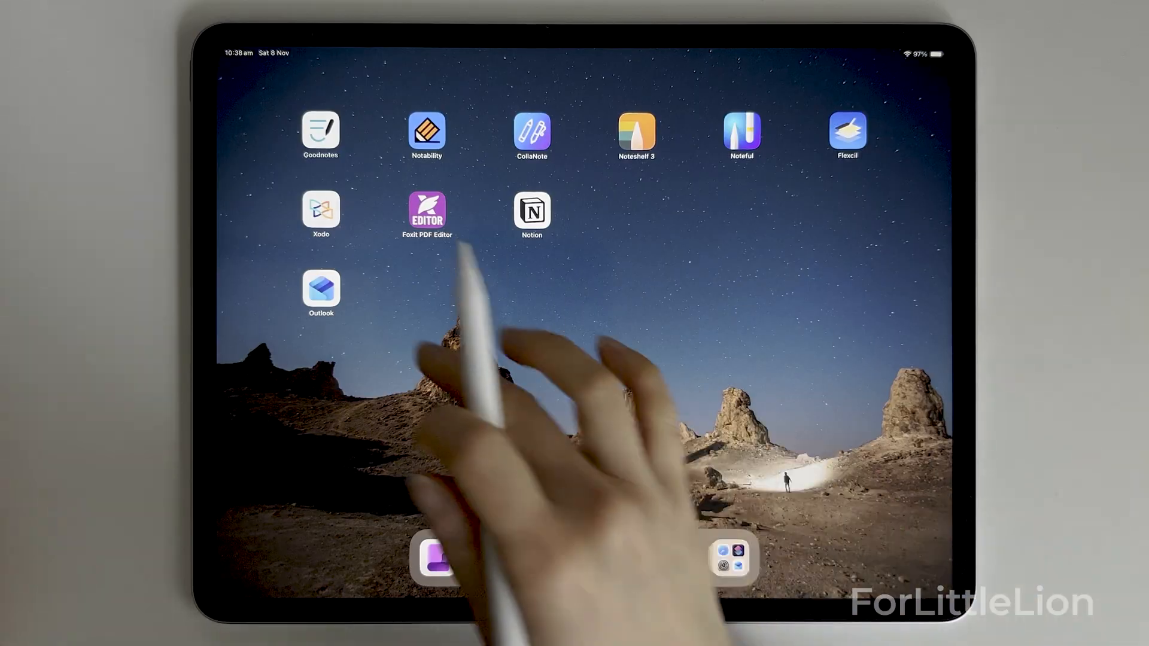
Place a cat sticker on the Daily Plan page and pen a word beneath it
left_click(434, 555)
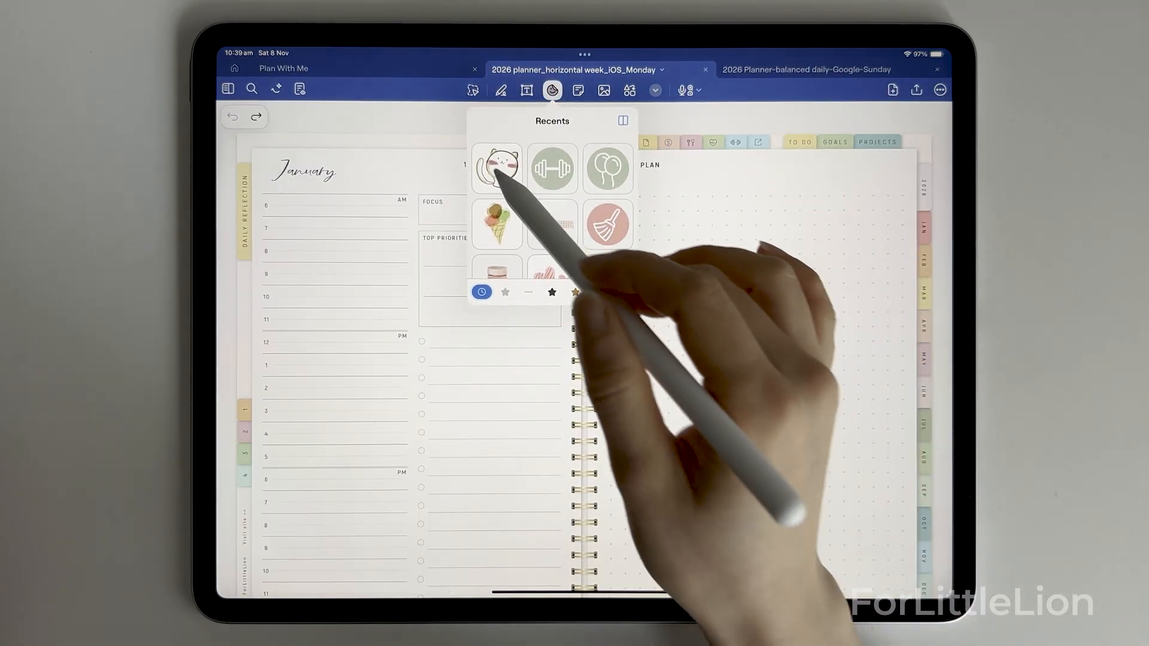
left_click(496, 168)
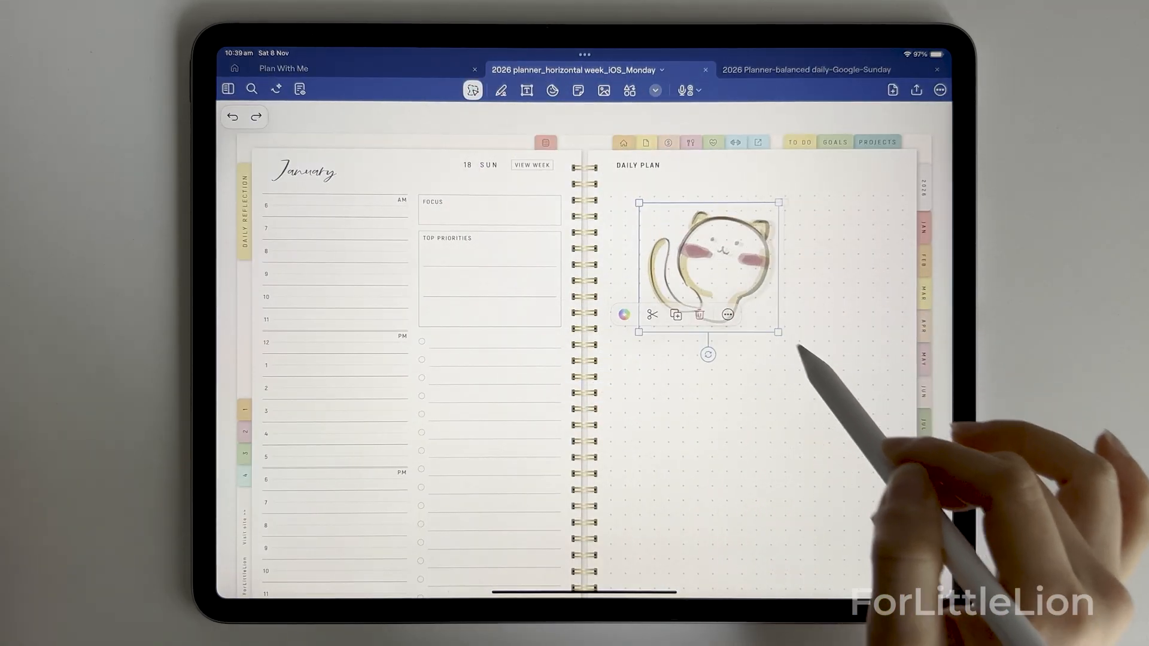
left_click(500, 89)
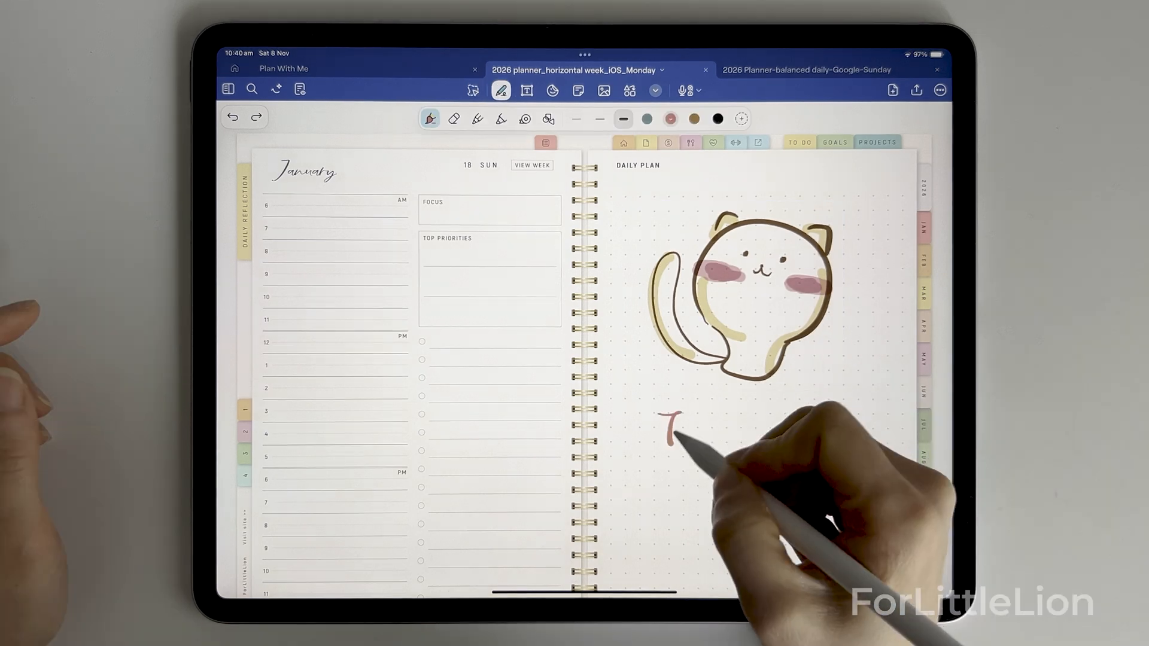
left_click_drag(666, 424, 725, 428)
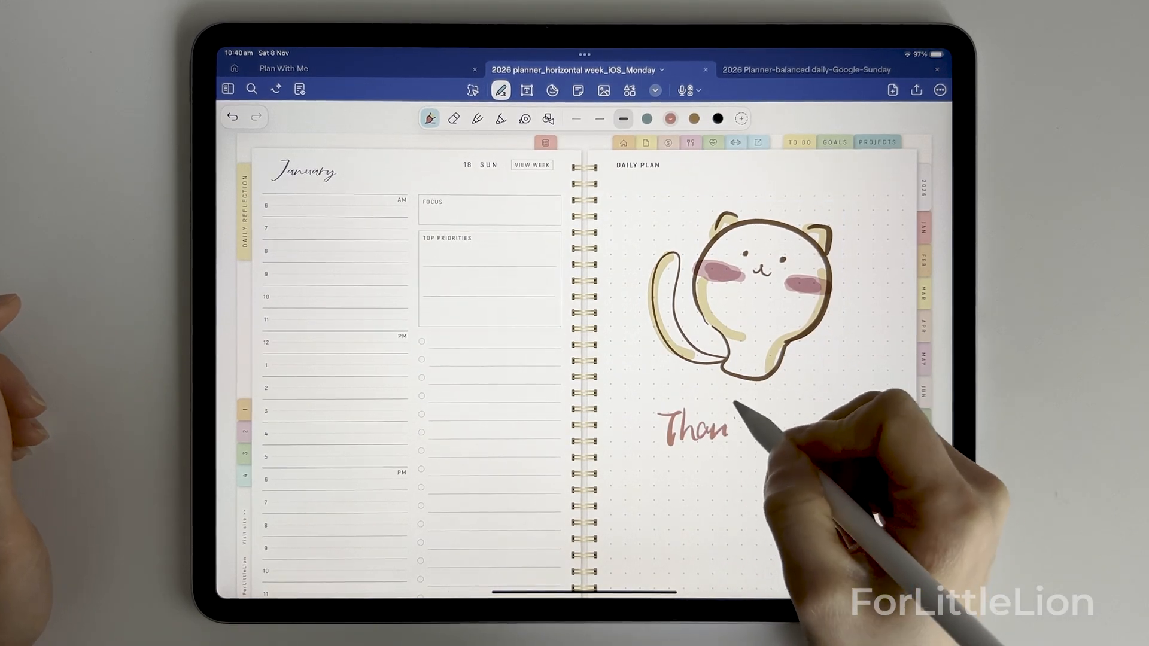